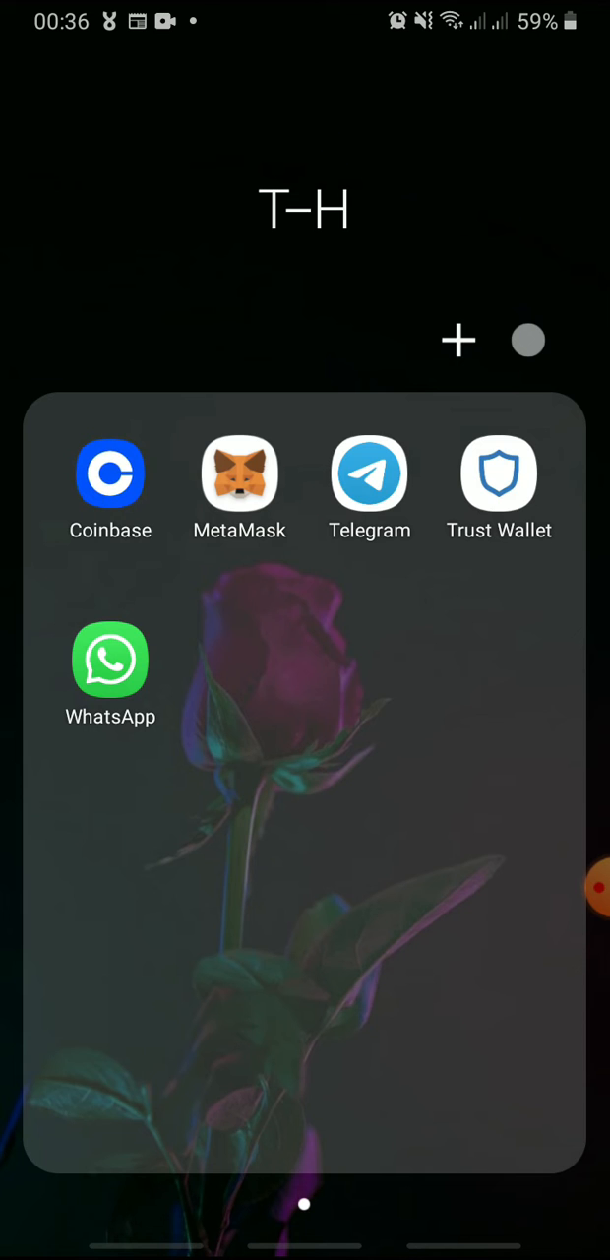
Launch the Google Play Store from the home screen.
left_click(110, 472)
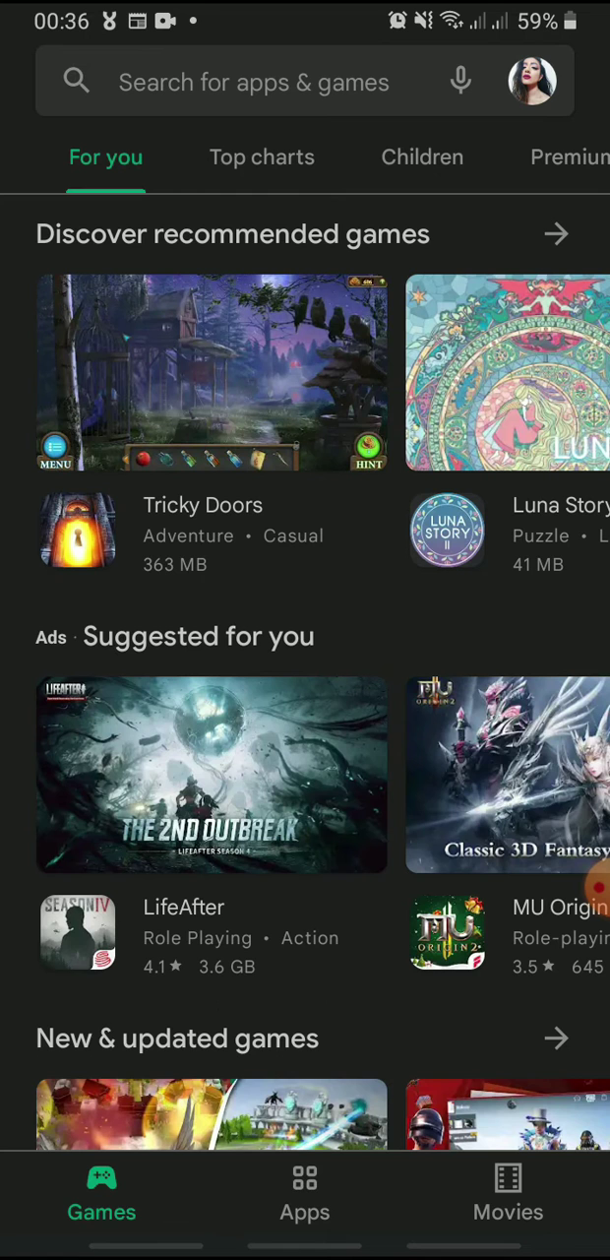
Go to the Coinbase app page and confirm its uninstall from the phone.
left_click(254, 82)
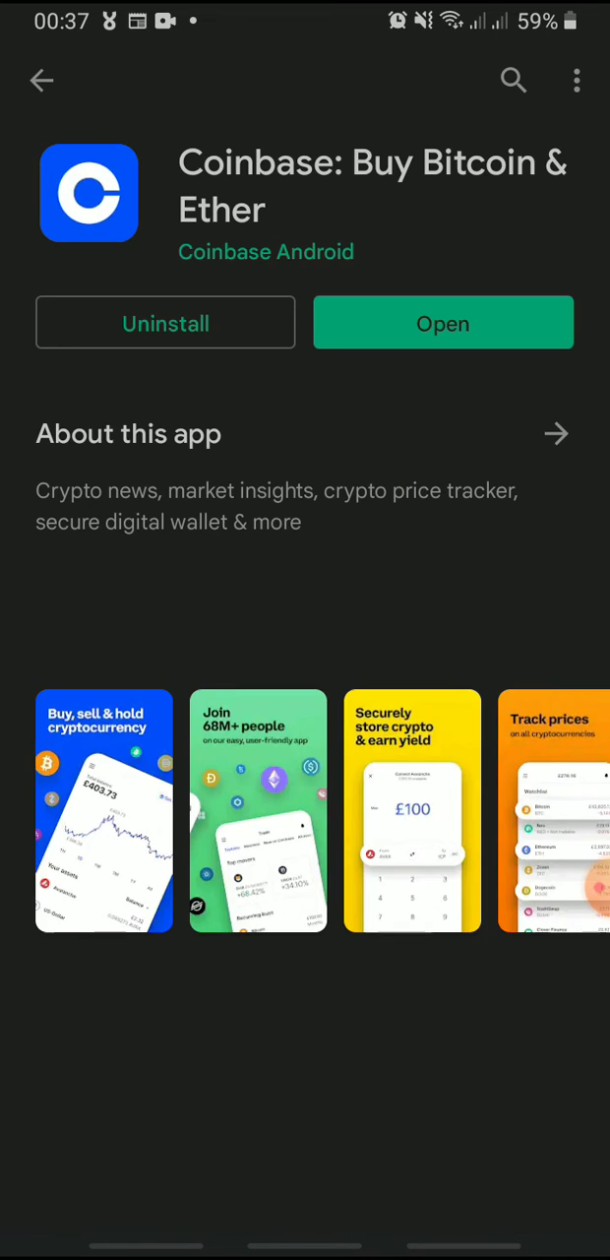
scroll("down", 3)
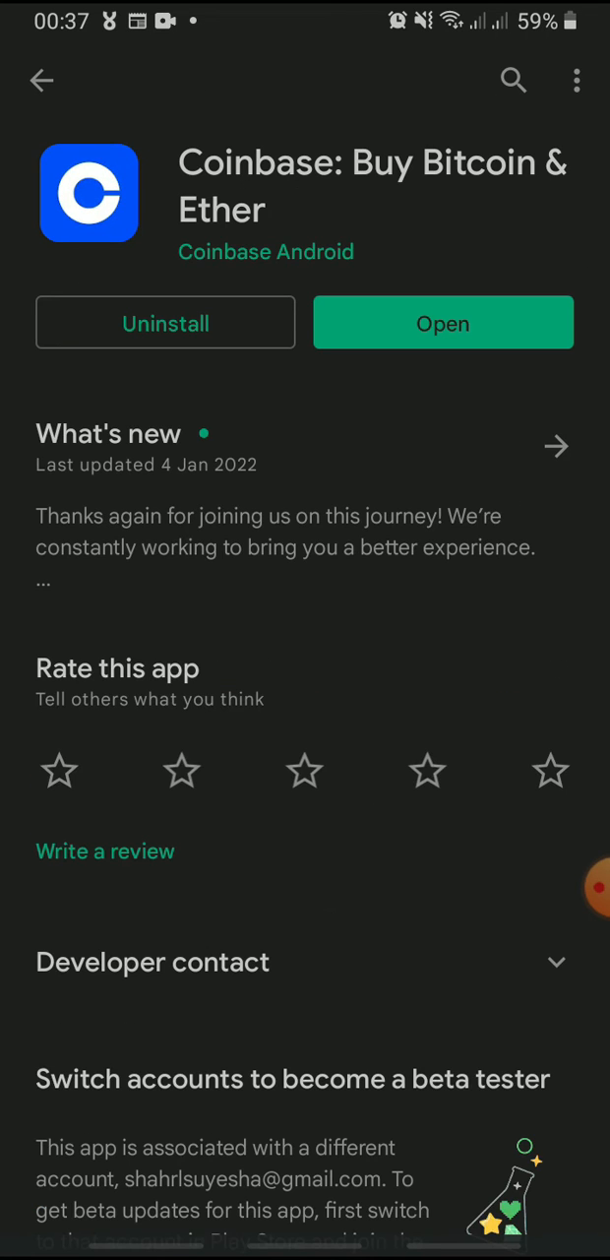
left_click(165, 323)
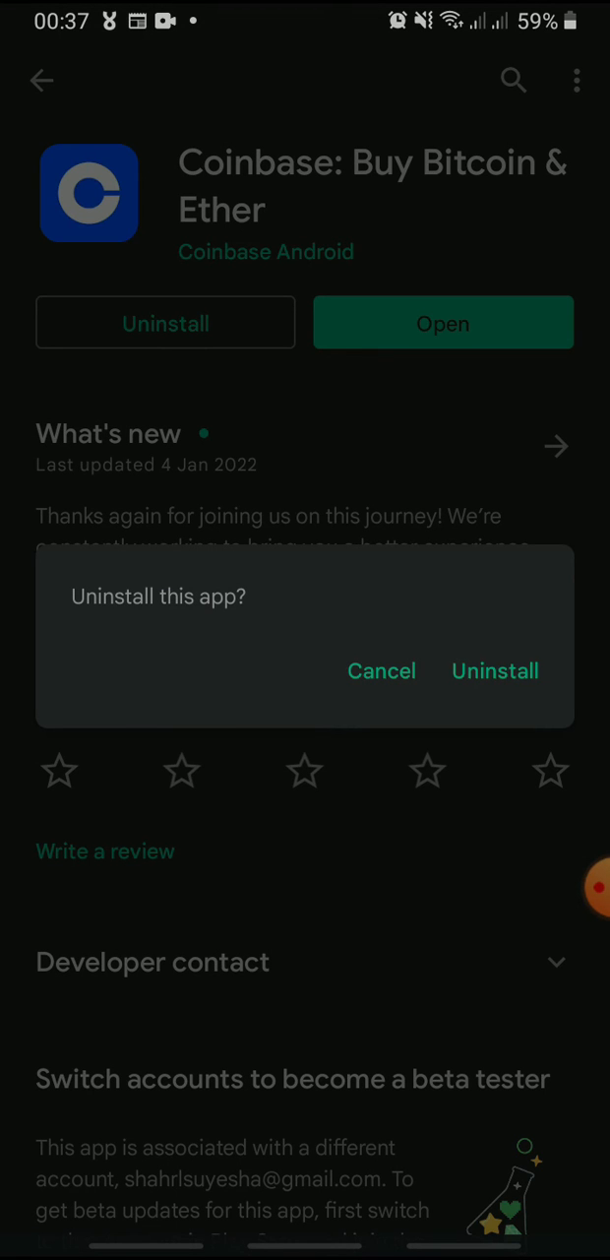
left_click(494, 671)
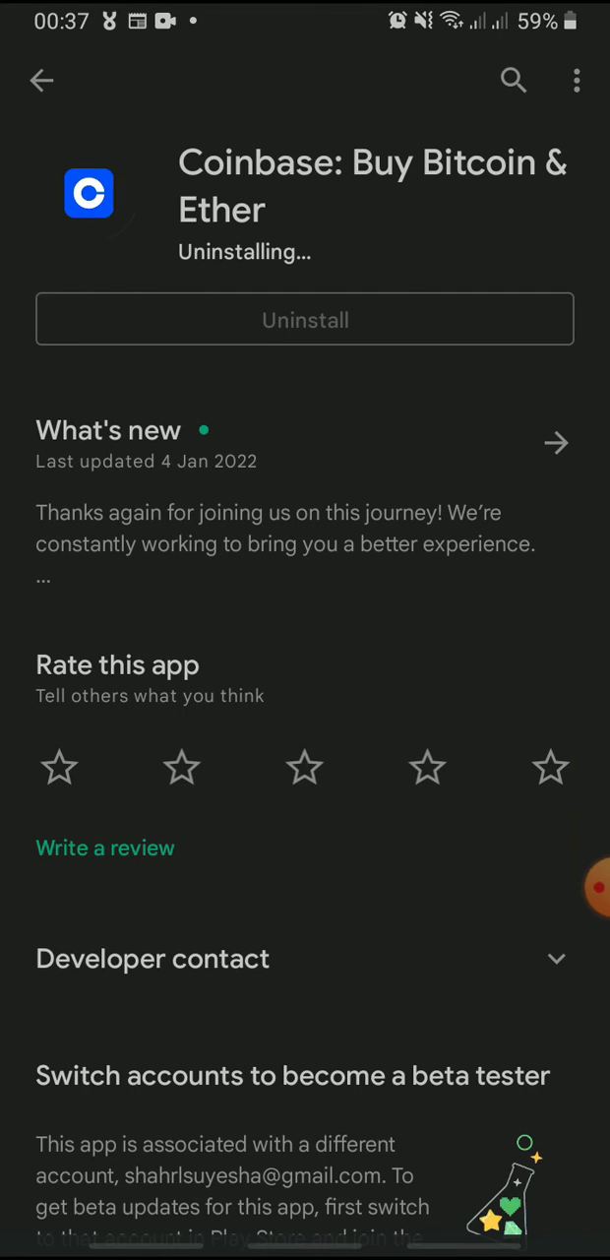